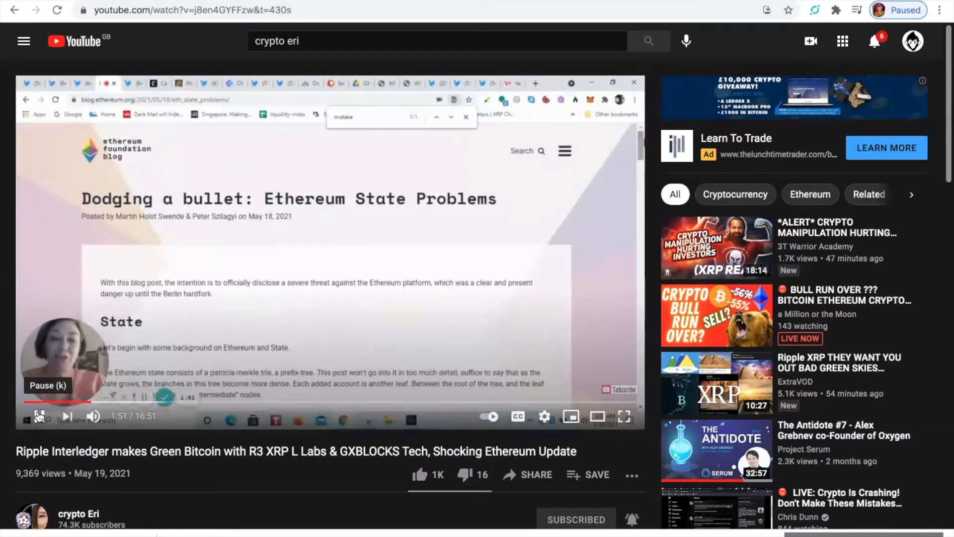
Pause the crypto Eri video, then resume it through the Ethereum State Problems post
left_click(38, 417)
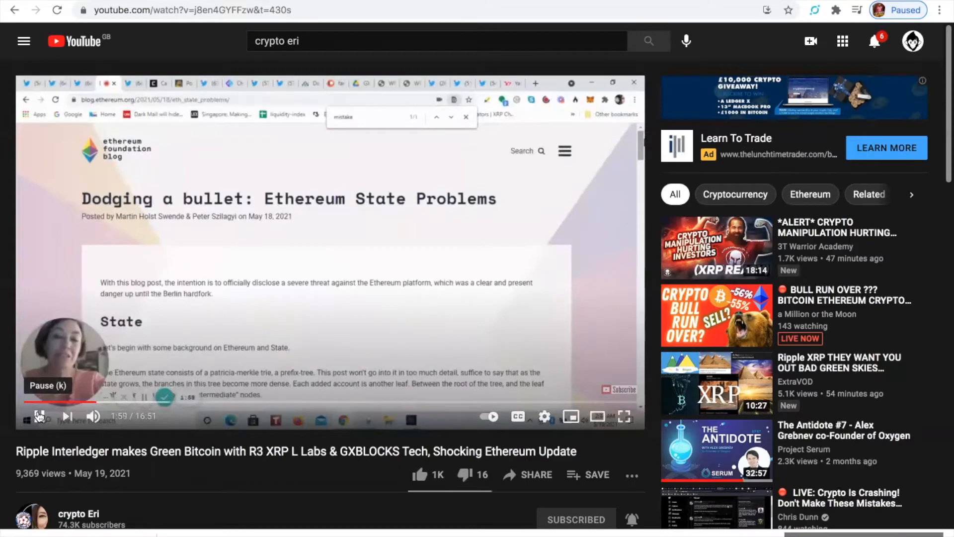
left_click(38, 416)
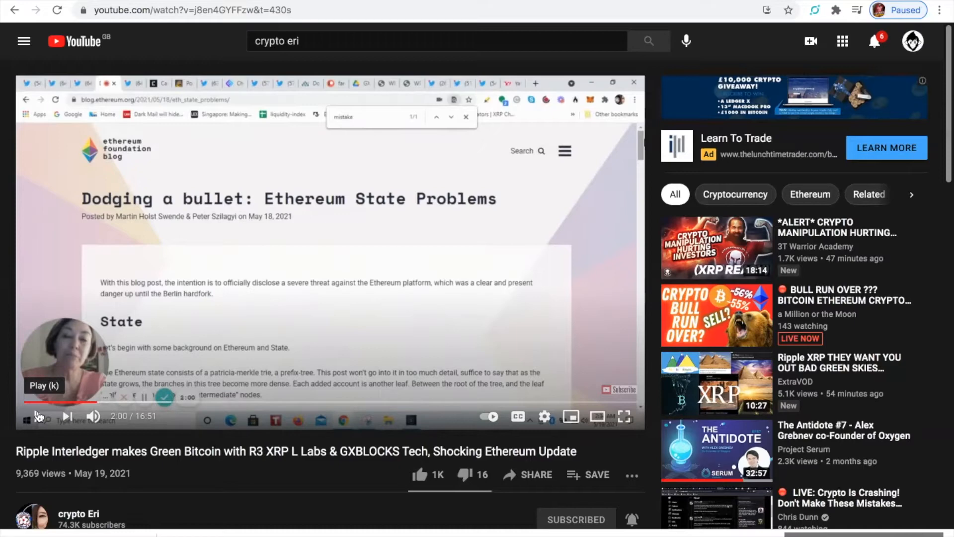
left_click(39, 416)
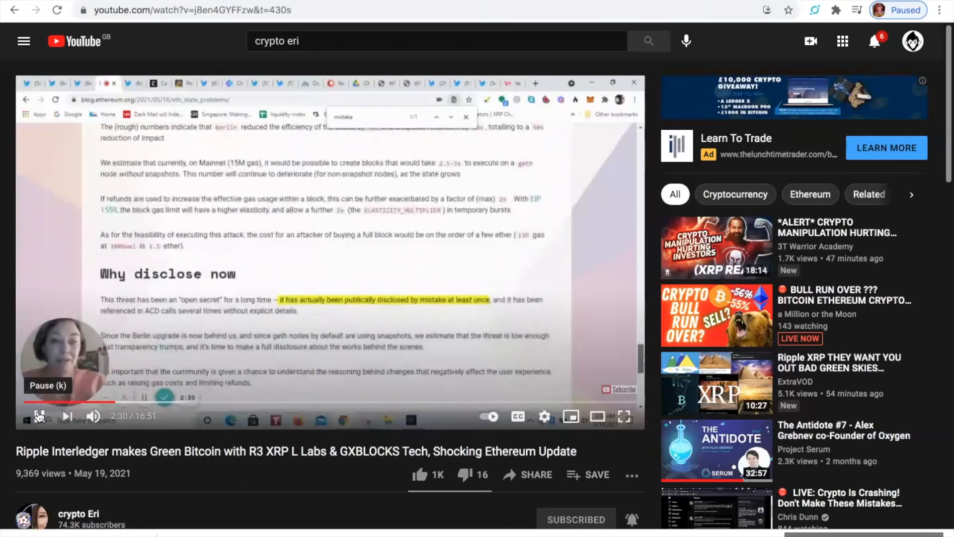
Keep the crypto Eri video playing until the BTC below-40% dominance tweet appears
left_click(40, 416)
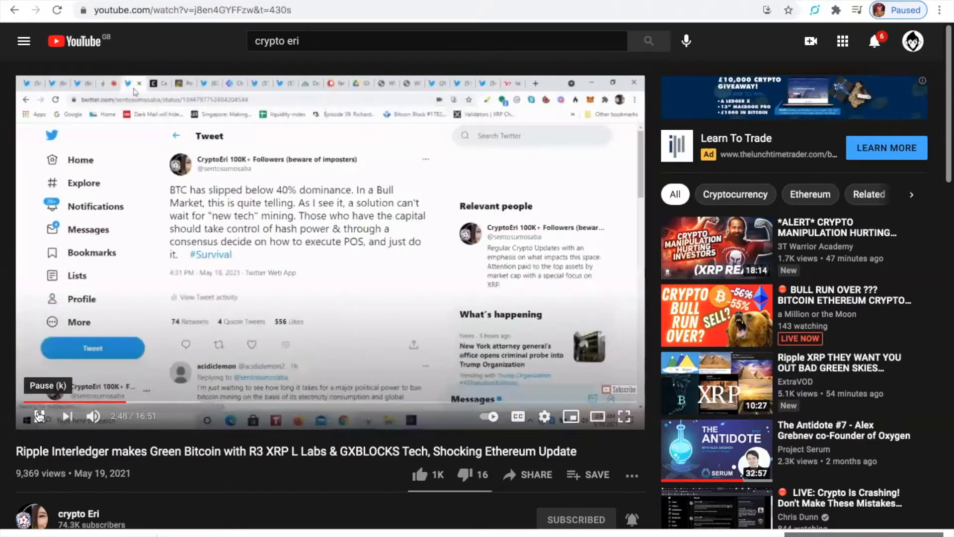
Pause the crypto Eri video at 2:48 on the BTC dominance tweet
left_click(38, 416)
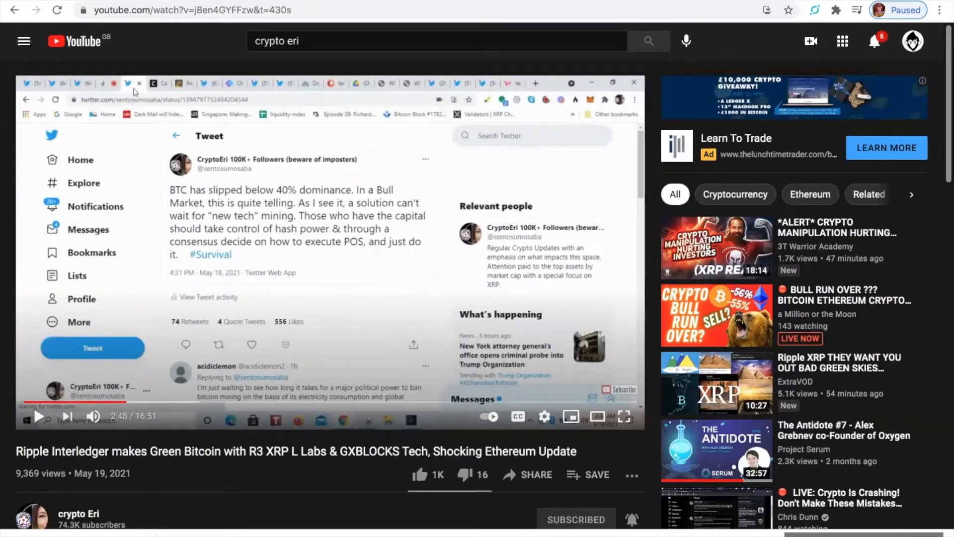
mouse_move(214, 151)
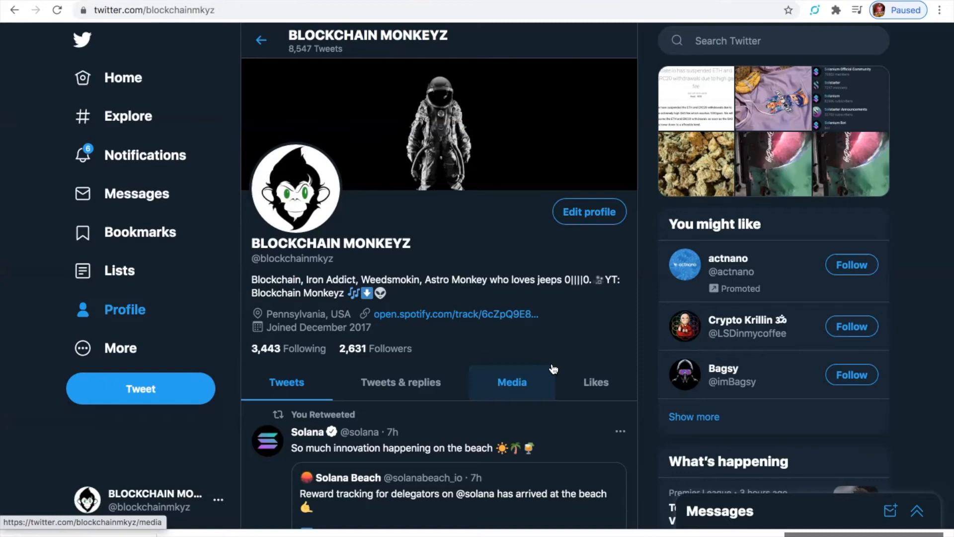
scroll("down", 3)
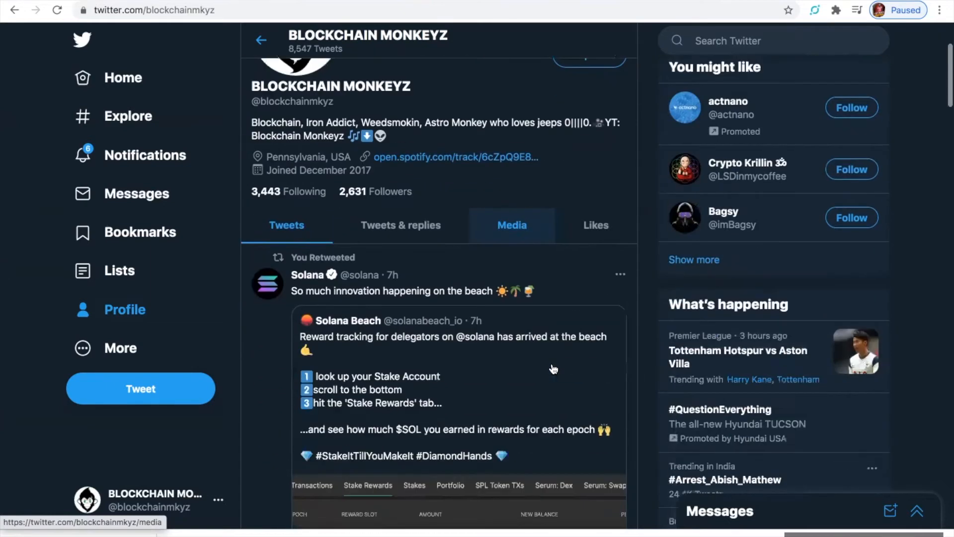
scroll("down", 3)
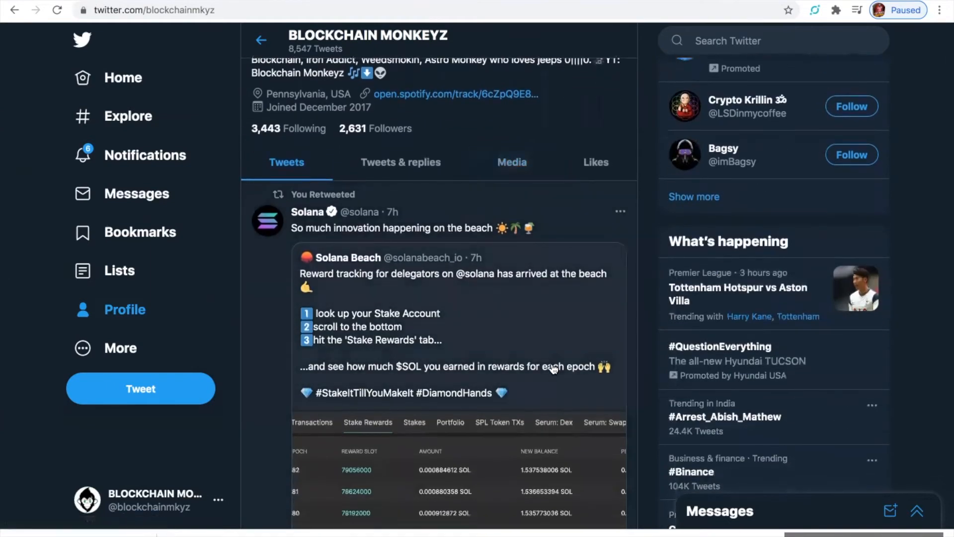
mouse_move(489, 351)
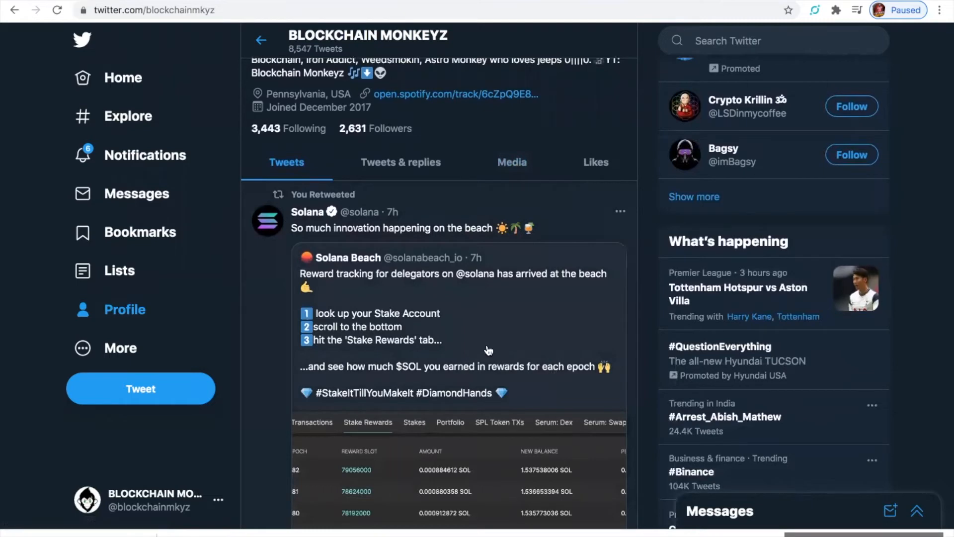
scroll("down", 3)
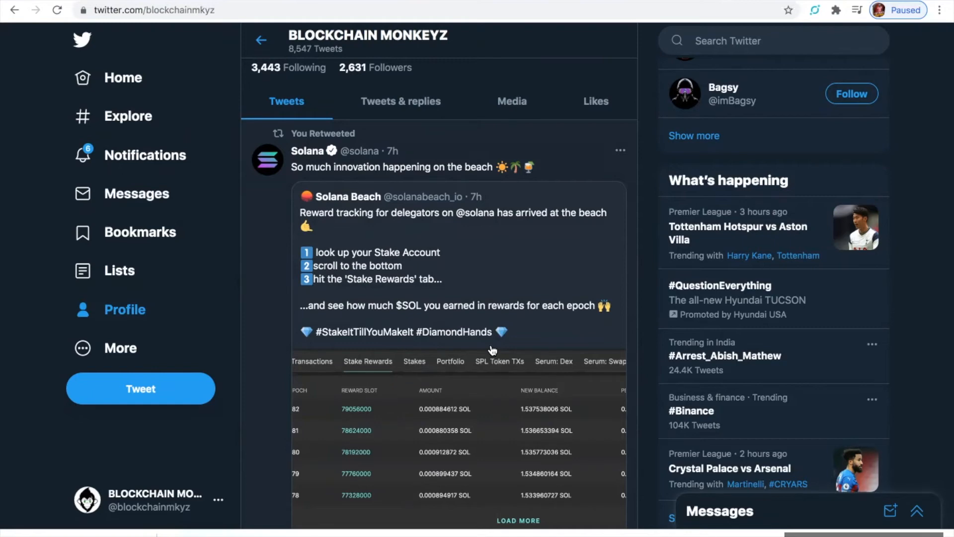
scroll("down", 3)
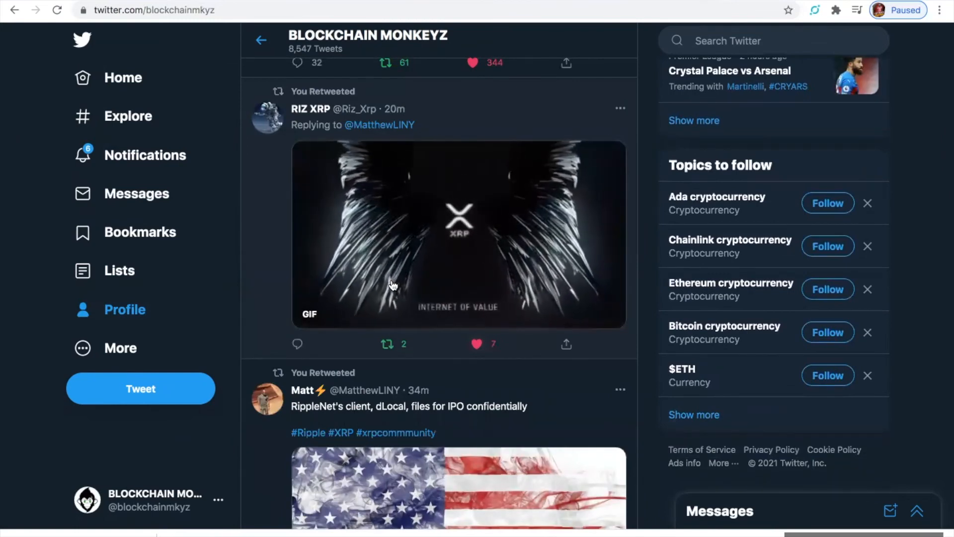
mouse_move(393, 285)
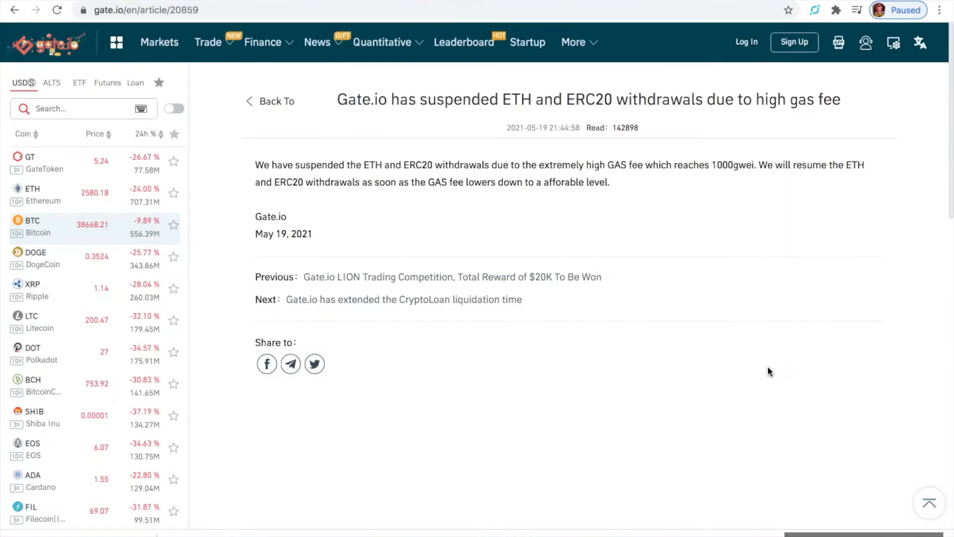
mouse_move(809, 327)
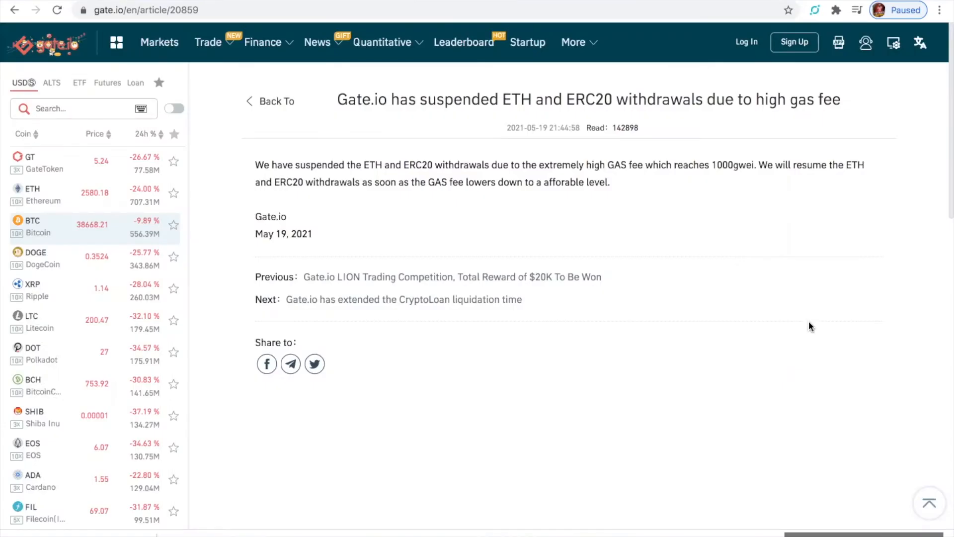
mouse_move(809, 100)
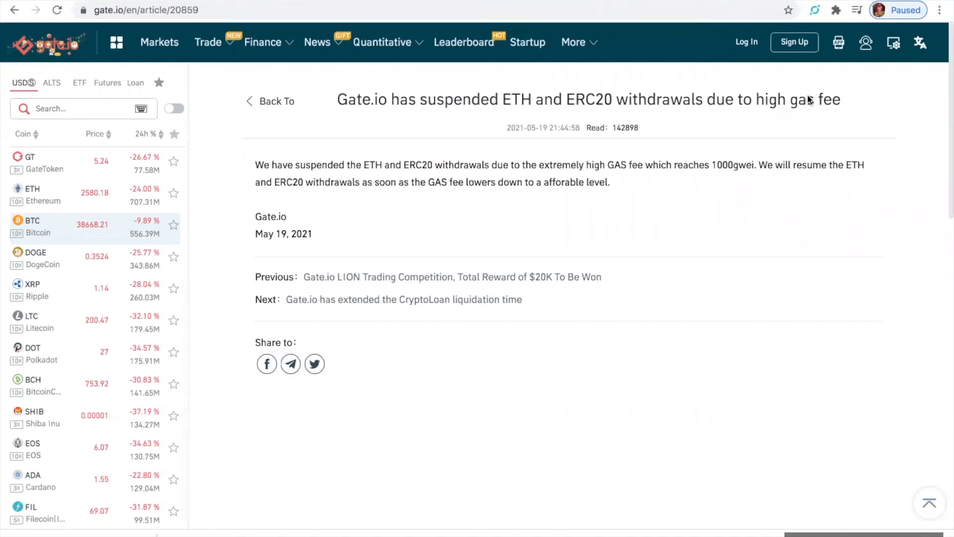
mouse_move(872, 6)
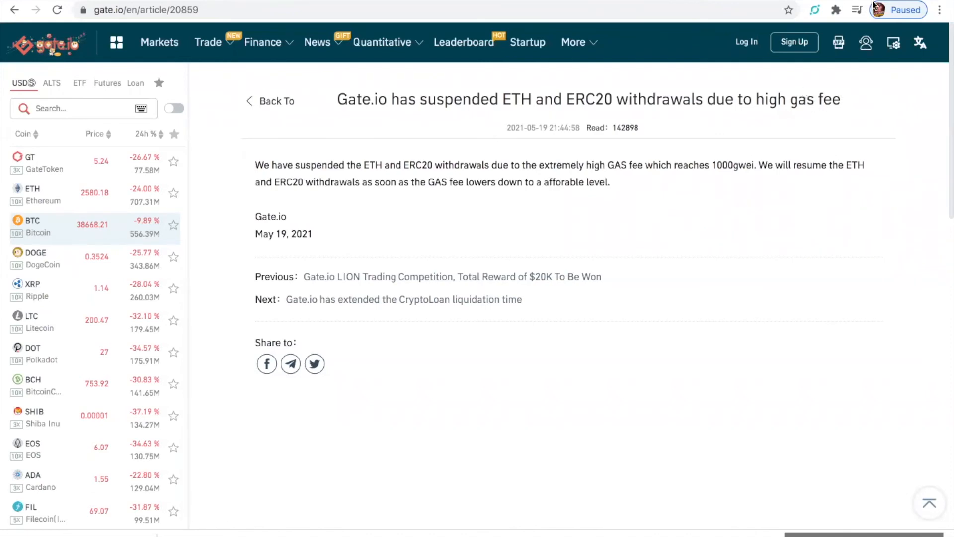